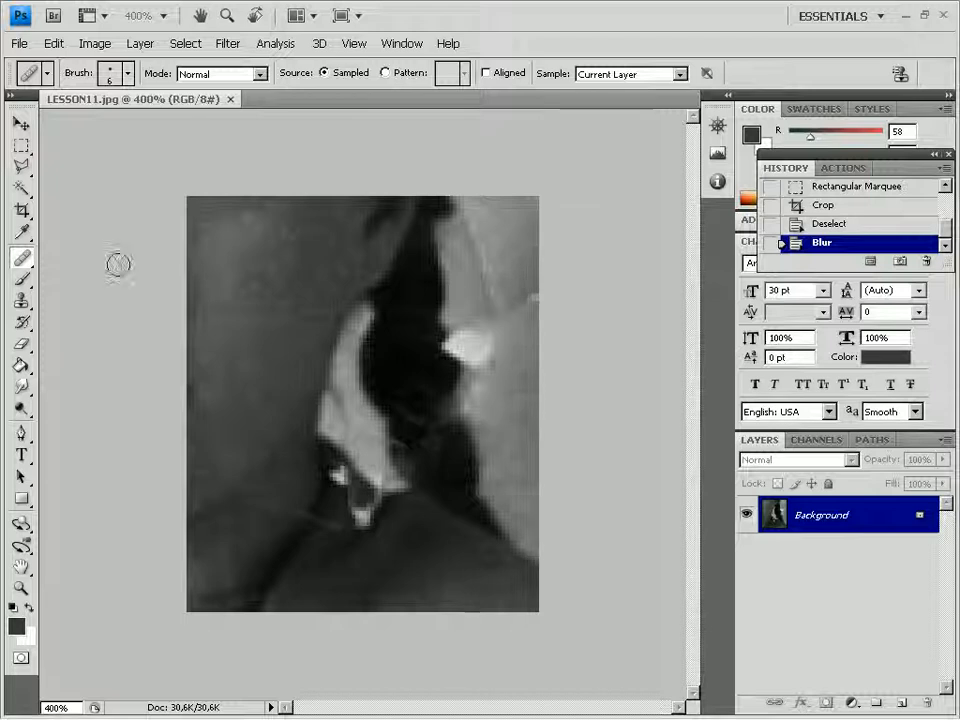
mouse_move(96, 276)
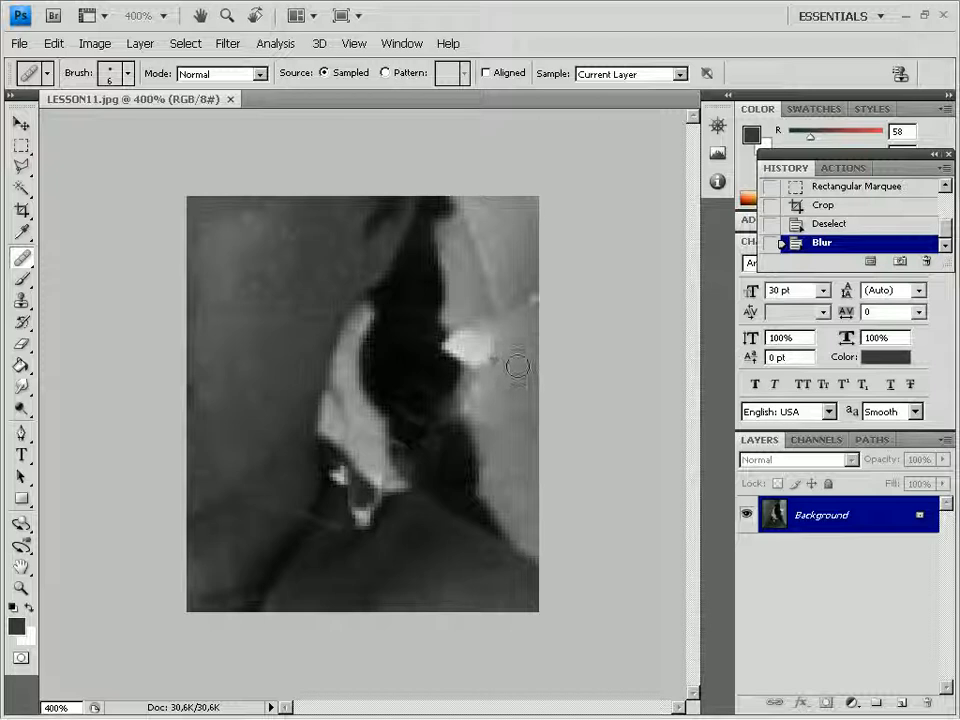
mouse_move(512, 364)
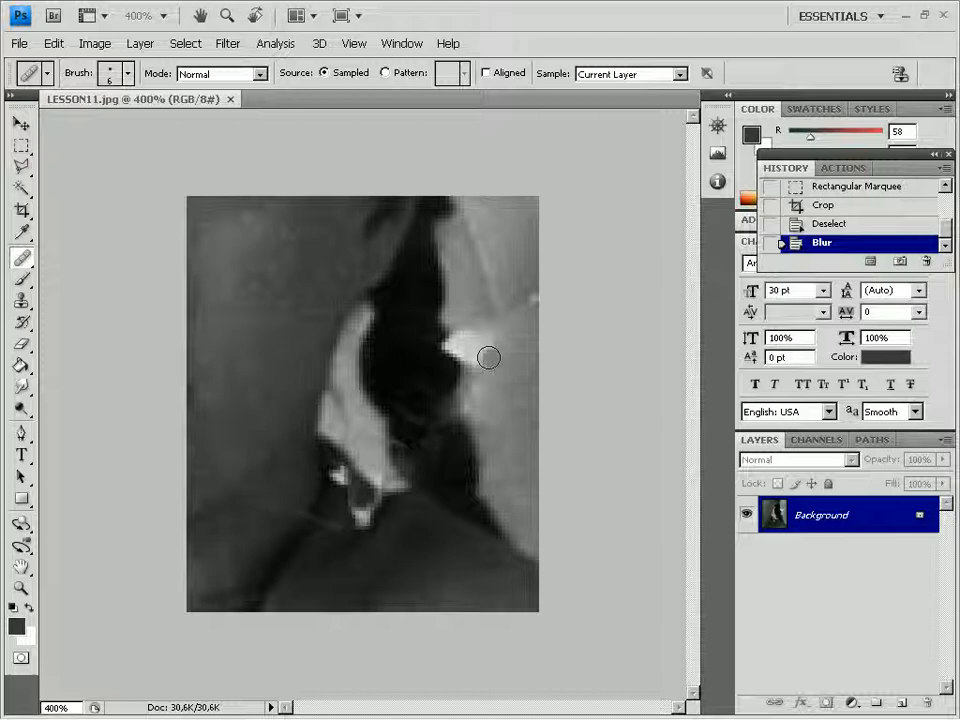
Step: Heal away the bright white spot at the edge of the dark shape using sampled gray
click(484, 340)
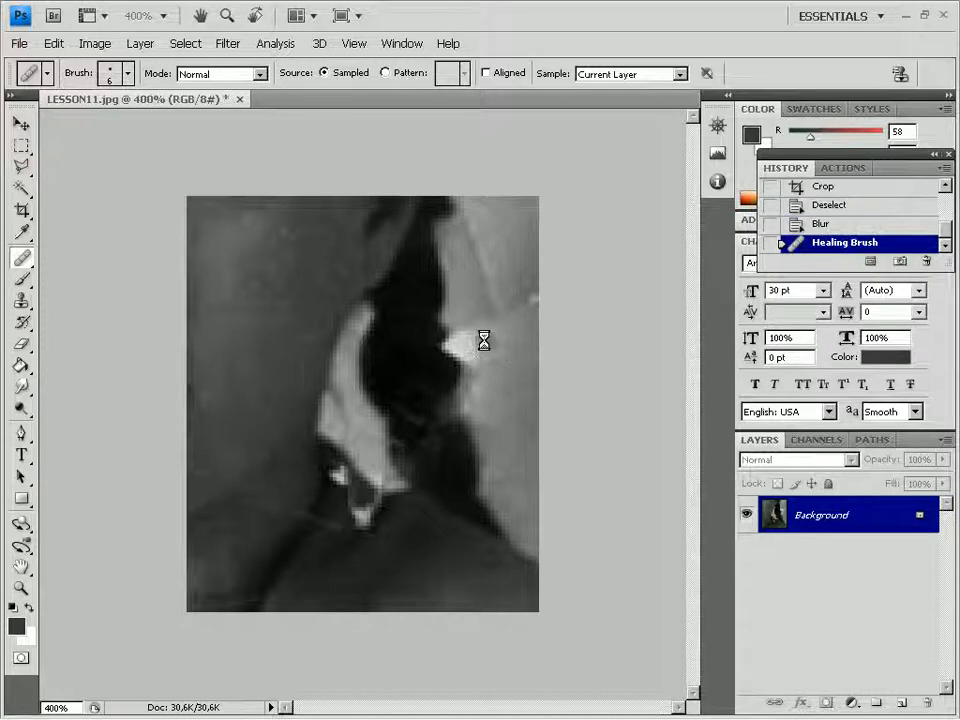
click(458, 348)
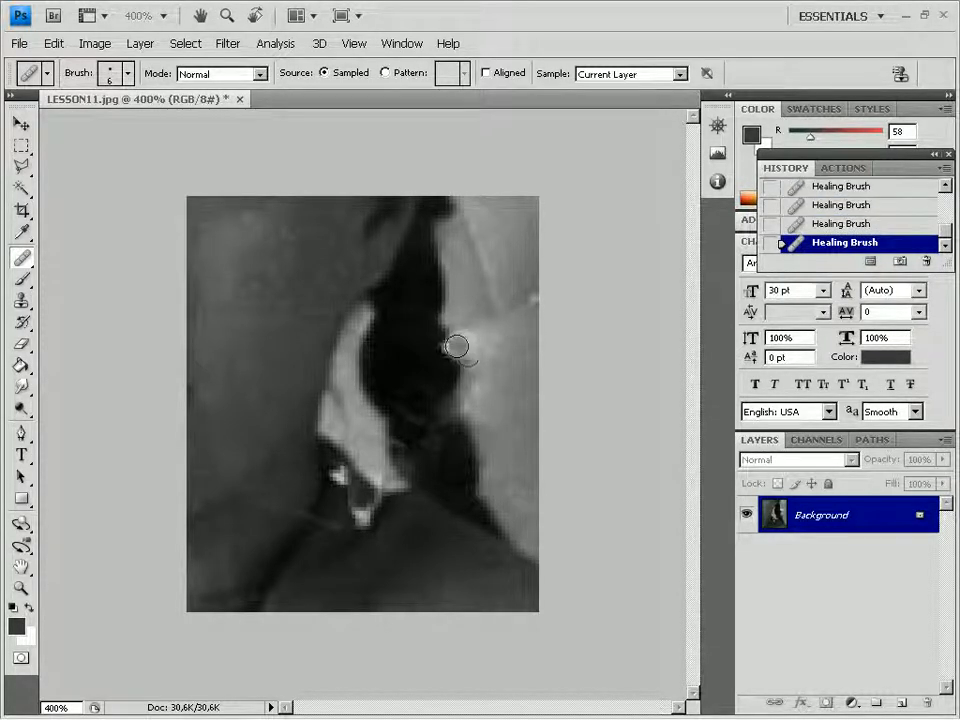